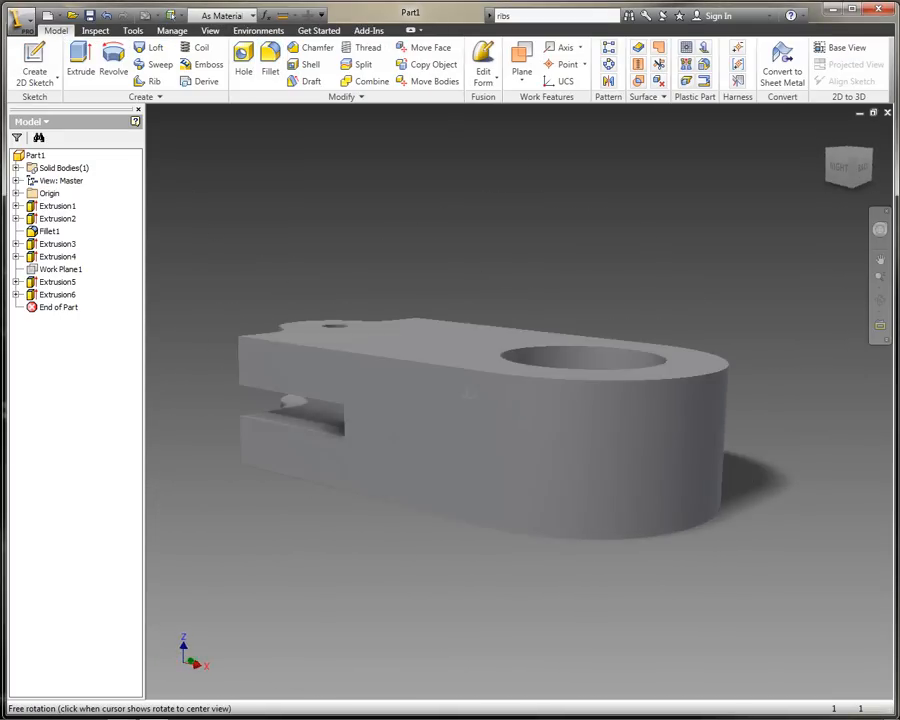
Orbit the block so its top face, counterbored hole and top outer edge face the viewer
{"action": "left_click_drag", "start_coordinate": [500, 400], "coordinate": [456, 414]}
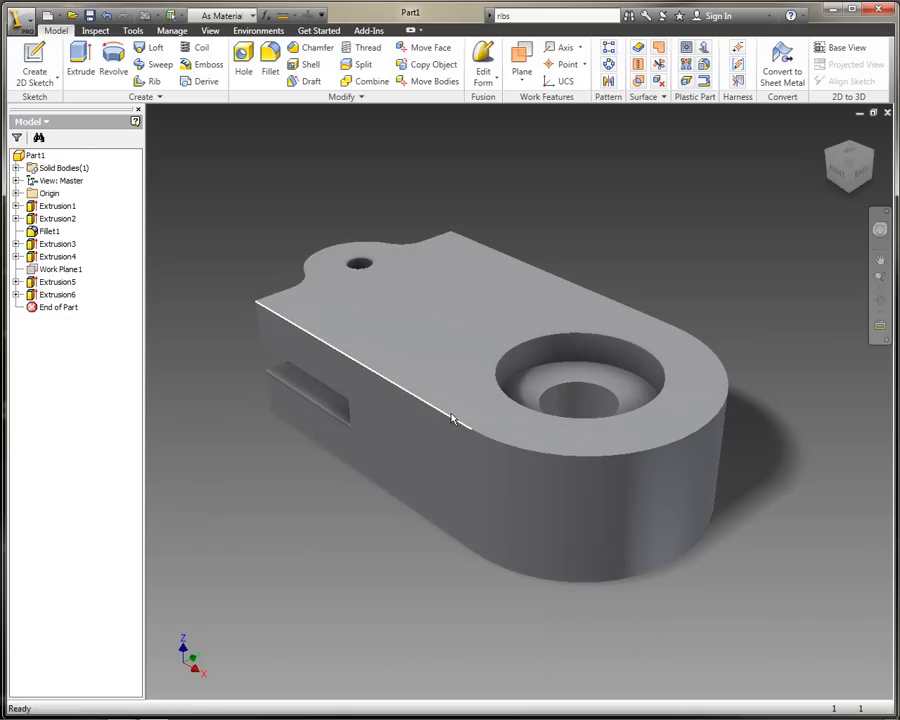
{"action": "left_click", "coordinate": [500, 228]}
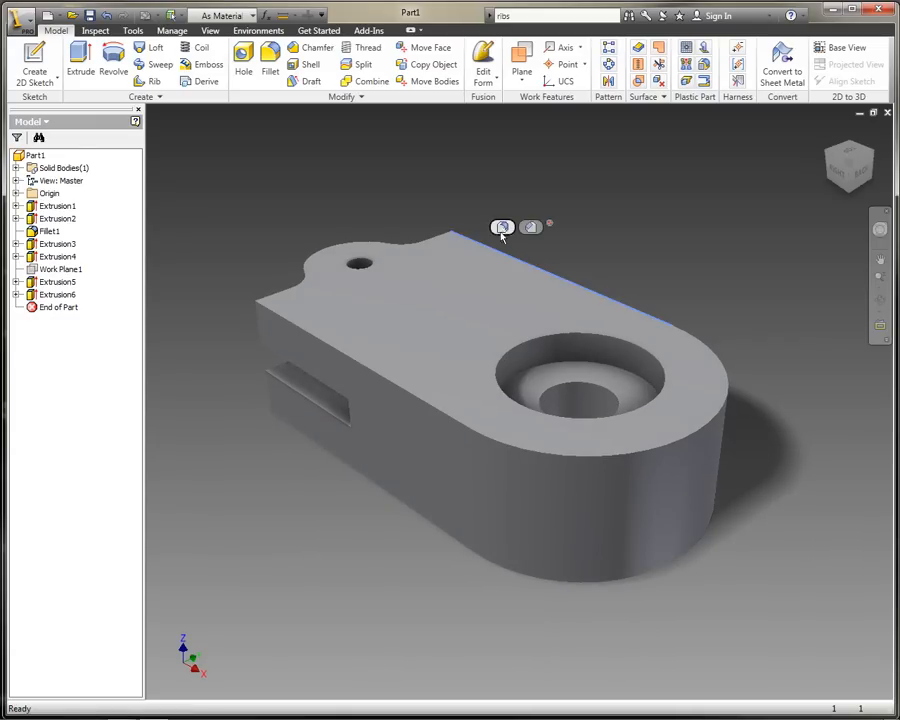
Begin a fillet, discard the constant radius edge set and add a variable radius fillet set
{"action": "left_click", "coordinate": [268, 62]}
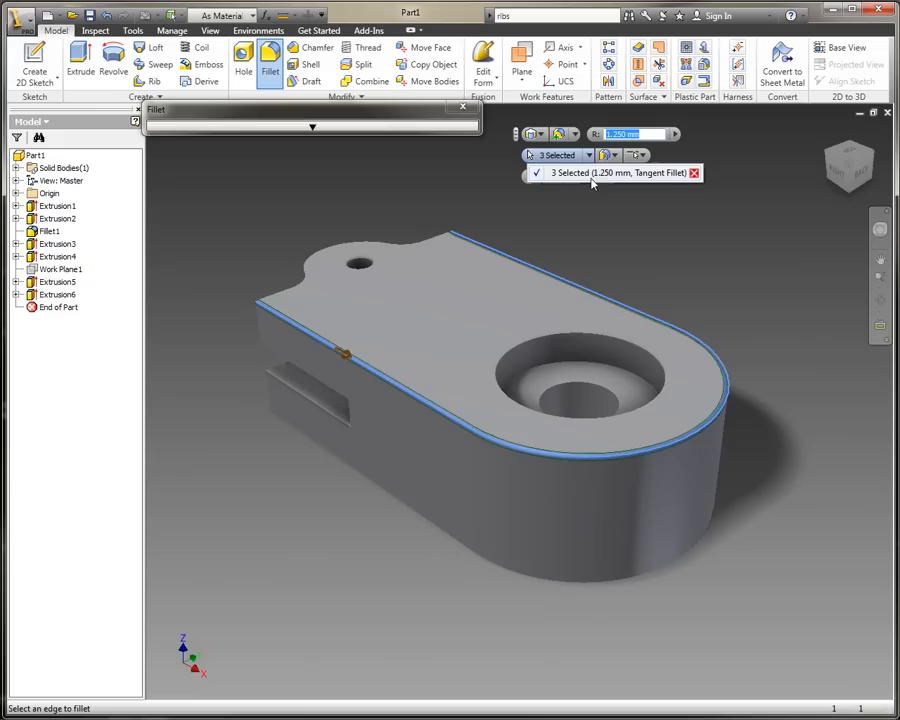
{"action": "left_click", "coordinate": [692, 172]}
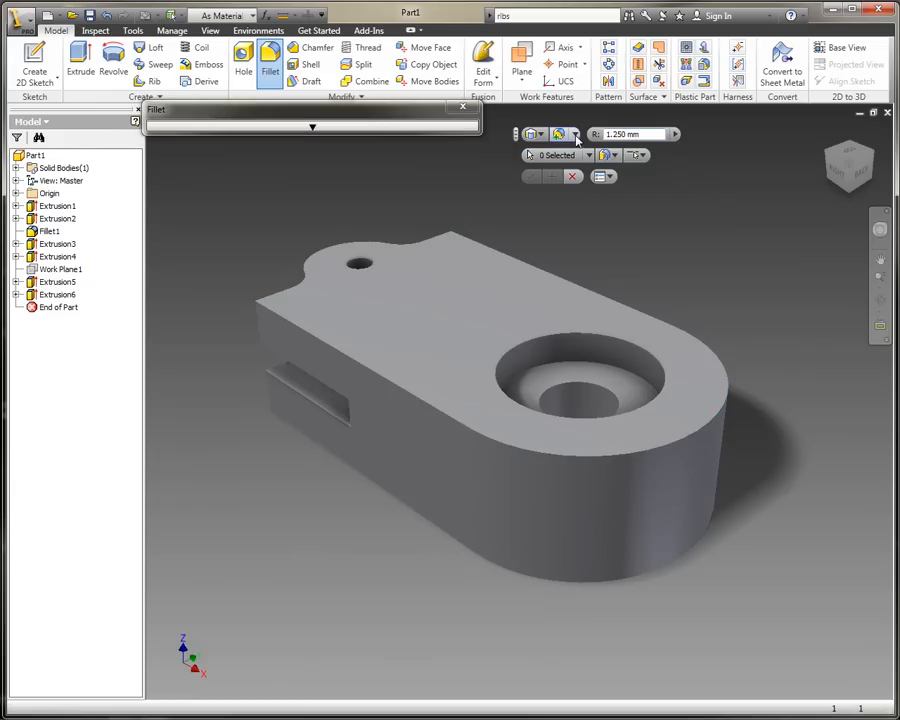
{"action": "left_click", "coordinate": [576, 134]}
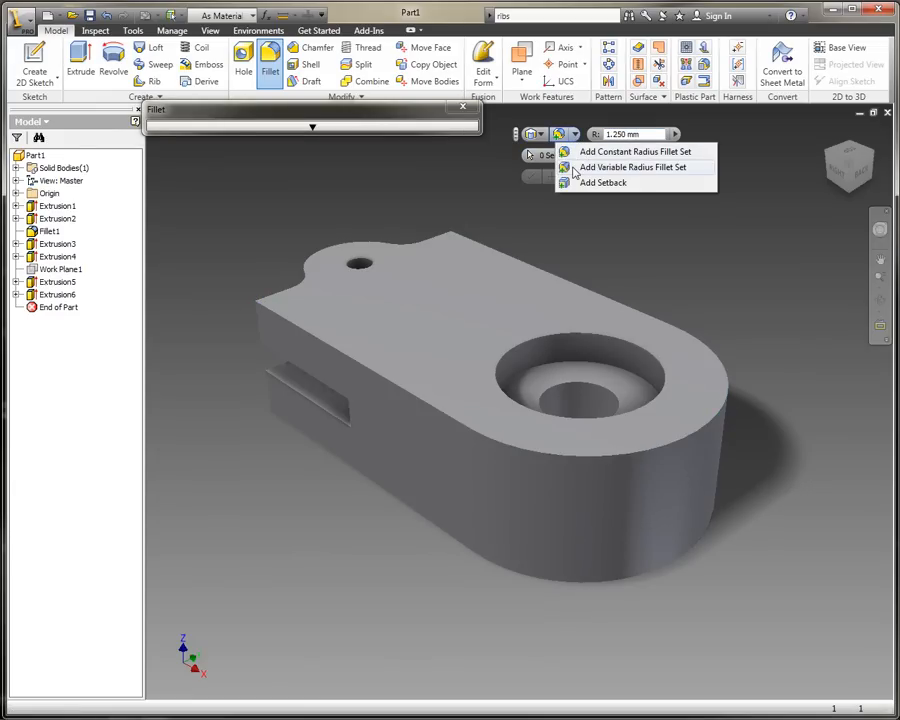
{"action": "left_click", "coordinate": [632, 168]}
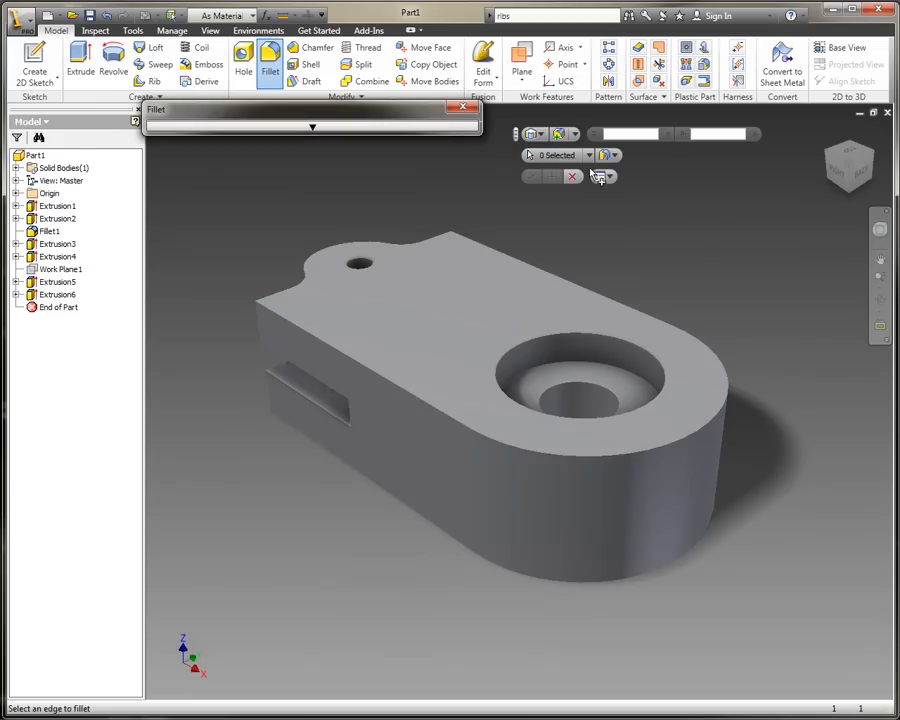
Select the top outer edge chain for the variable set, starting radius 1.250 mm
{"action": "left_click", "coordinate": [540, 272]}
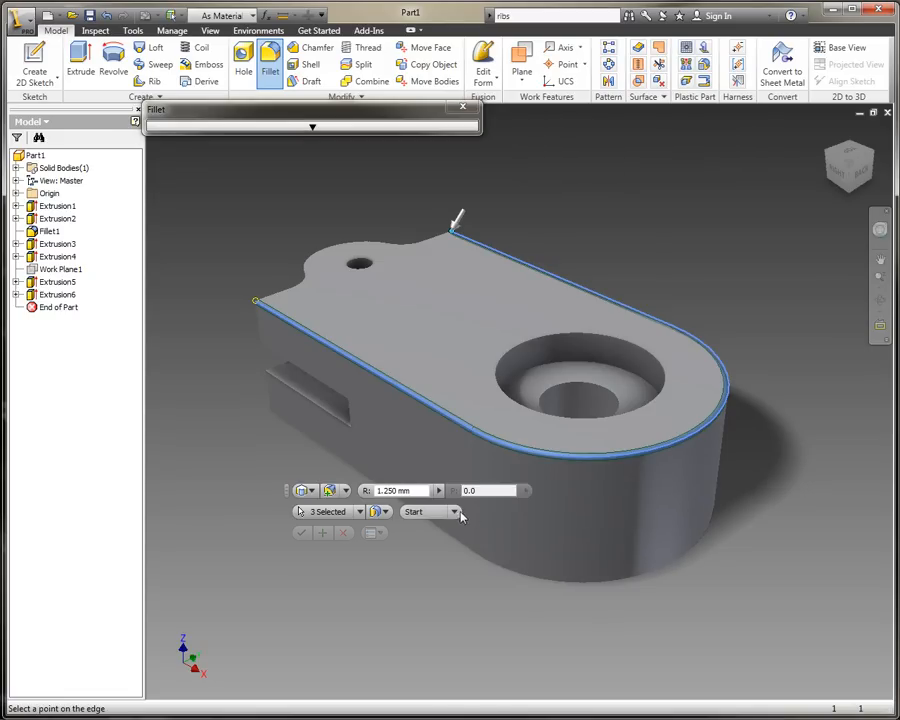
{"action": "left_click", "coordinate": [452, 512]}
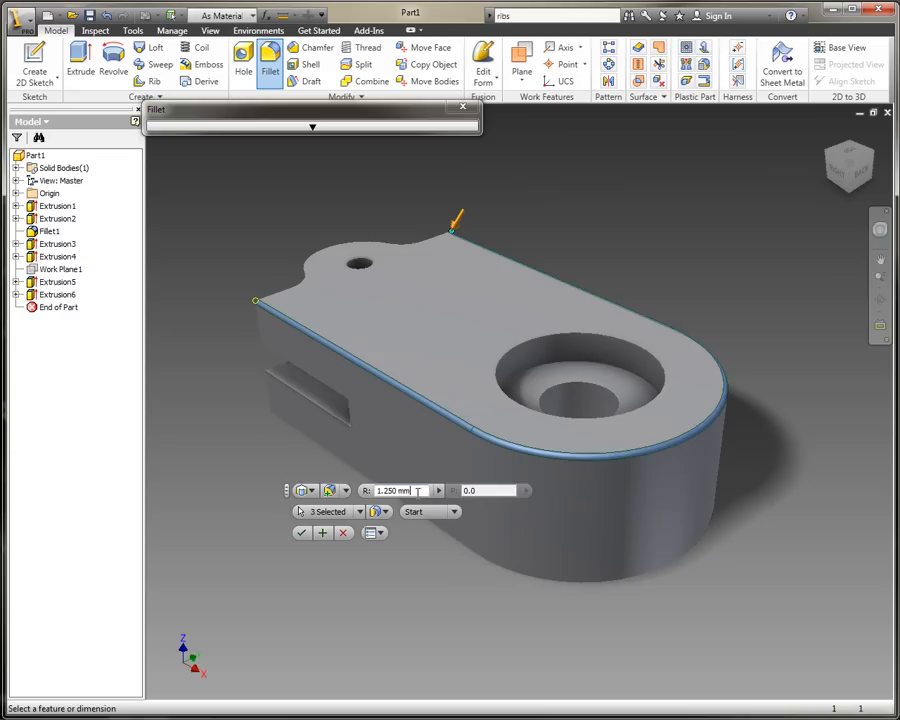
Add a point along the filleted edge so the radius tapers from the back to the rounded end
{"action": "left_click", "coordinate": [452, 512]}
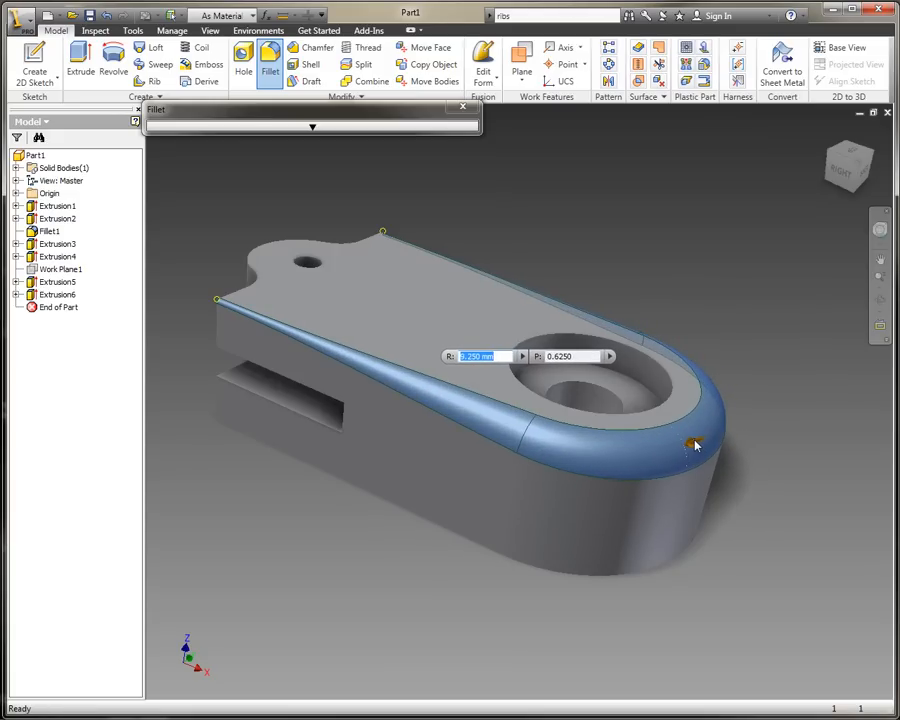
Adjust Point 1's position and radius values and set the fillet continuity to Smooth (G2)
{"action": "left_click", "coordinate": [696, 444]}
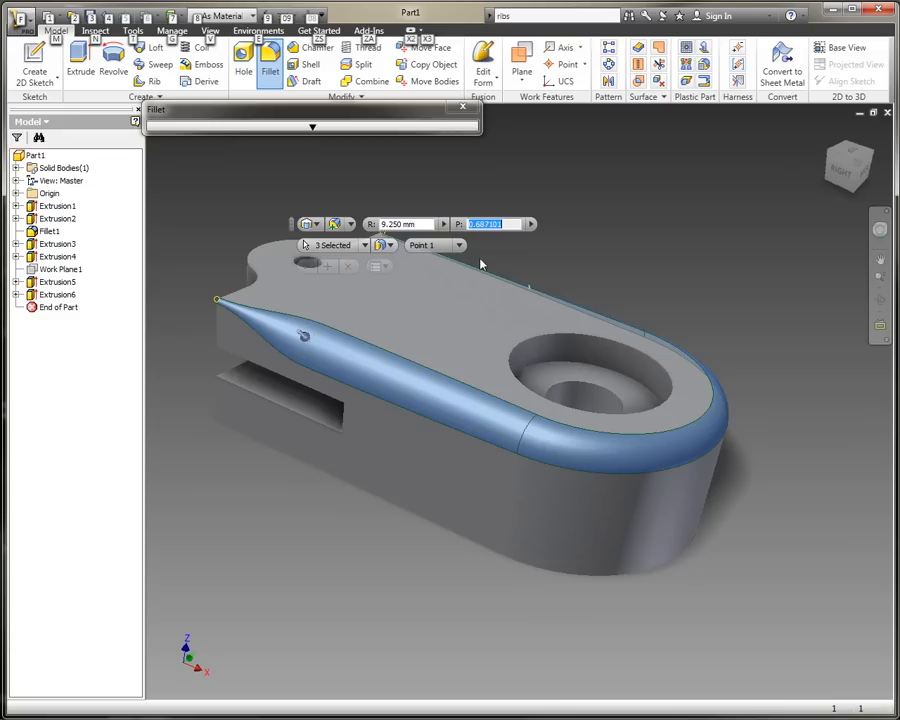
{"action": "left_click", "coordinate": [390, 244]}
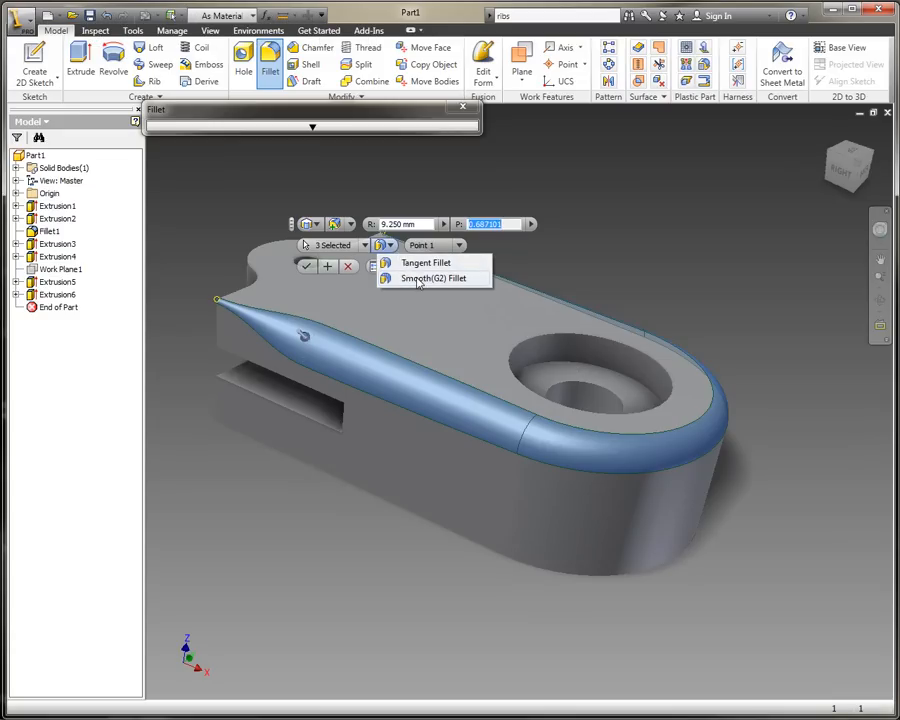
{"action": "left_click", "coordinate": [426, 262]}
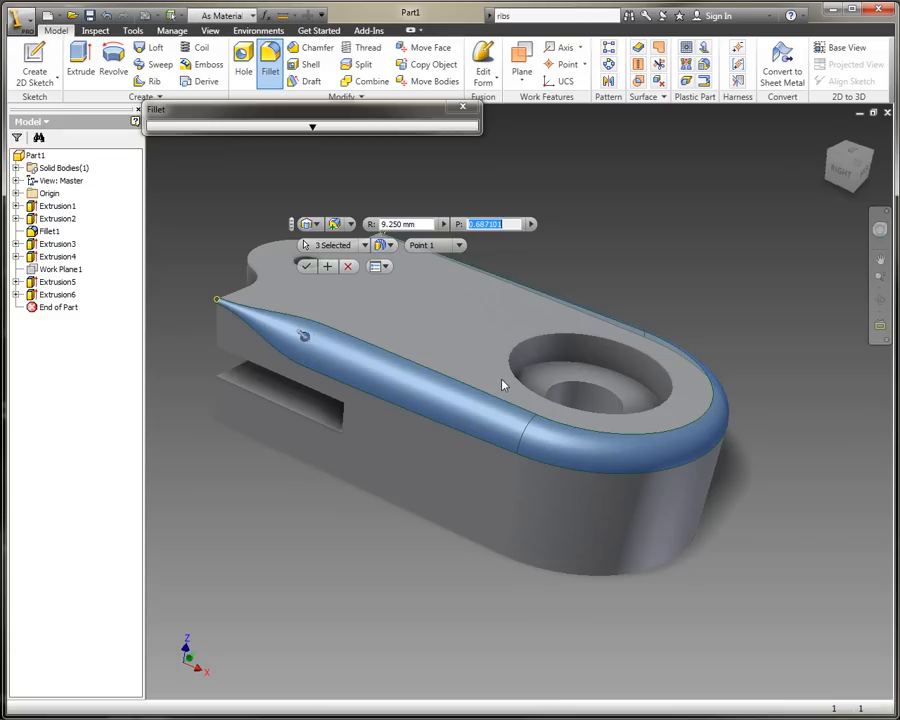
Apply the variable fillet and orbit the part to inspect the smoothly rounded top edge
{"action": "left_click_drag", "start_coordinate": [500, 384], "coordinate": [404, 420]}
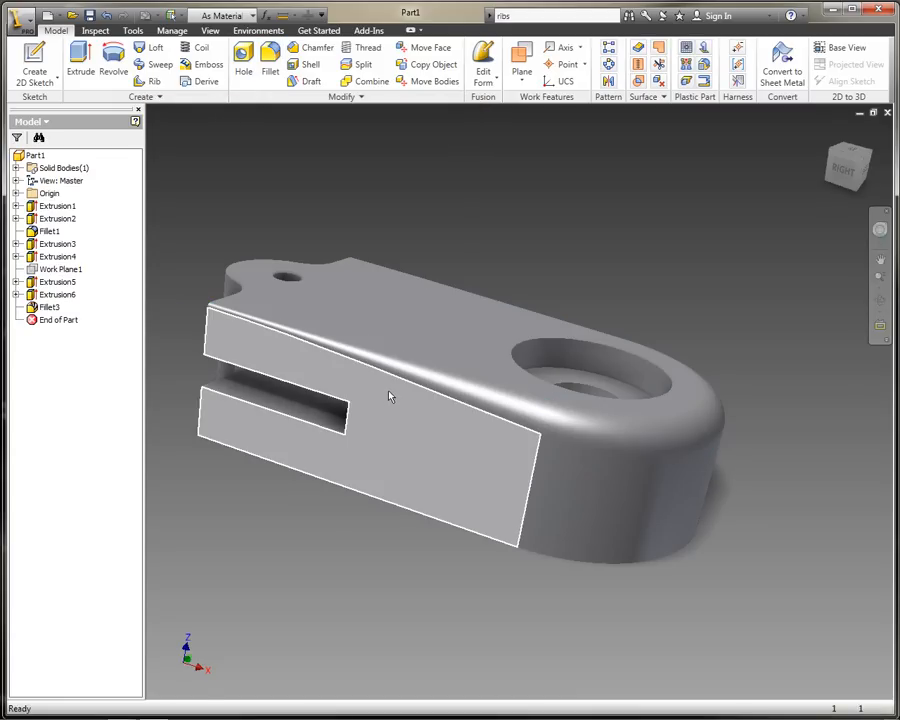
{"action": "left_click_drag", "start_coordinate": [390, 396], "coordinate": [378, 290]}
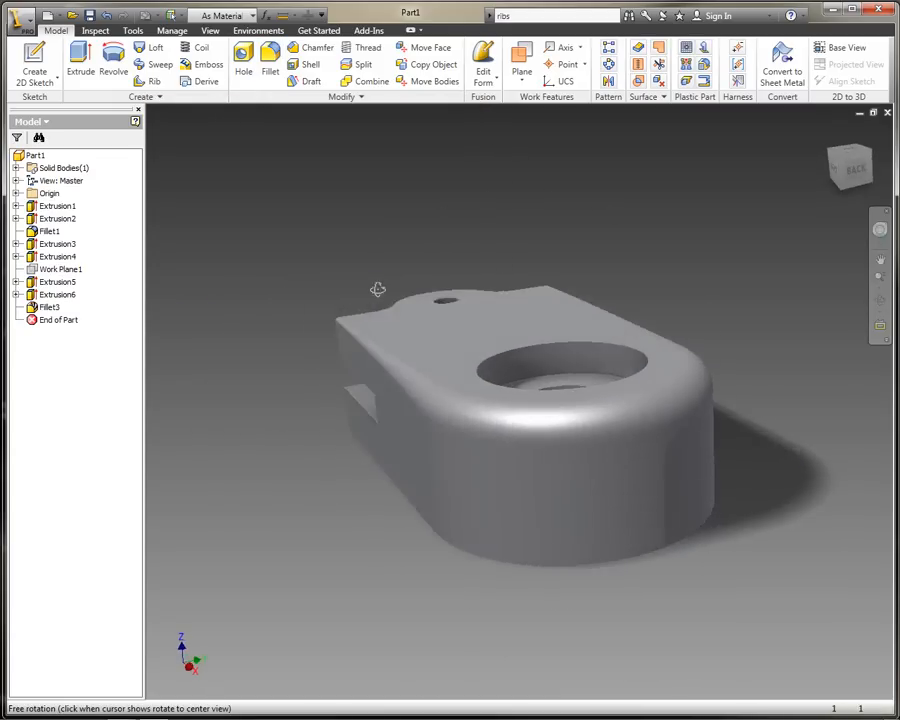
{"action": "left_click_drag", "start_coordinate": [378, 290], "coordinate": [424, 350]}
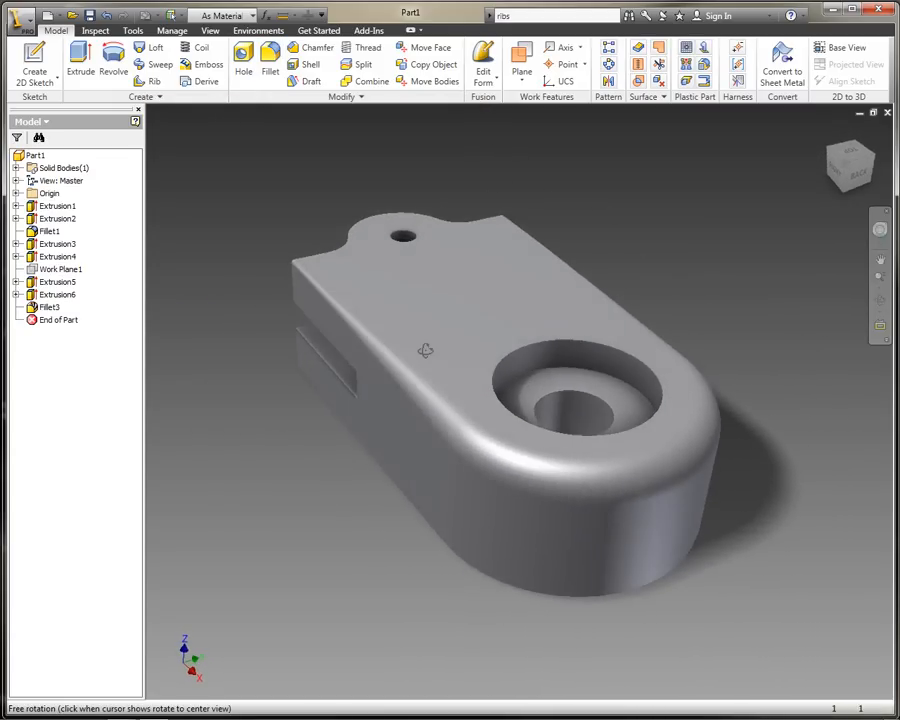